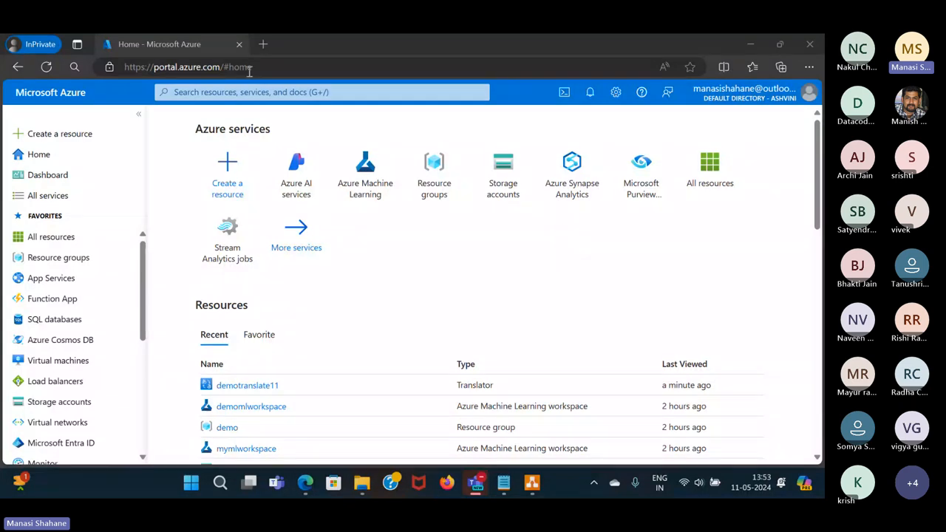
- Start a new InPrivate tab beside the Azure portal home page
left_click(263, 44)
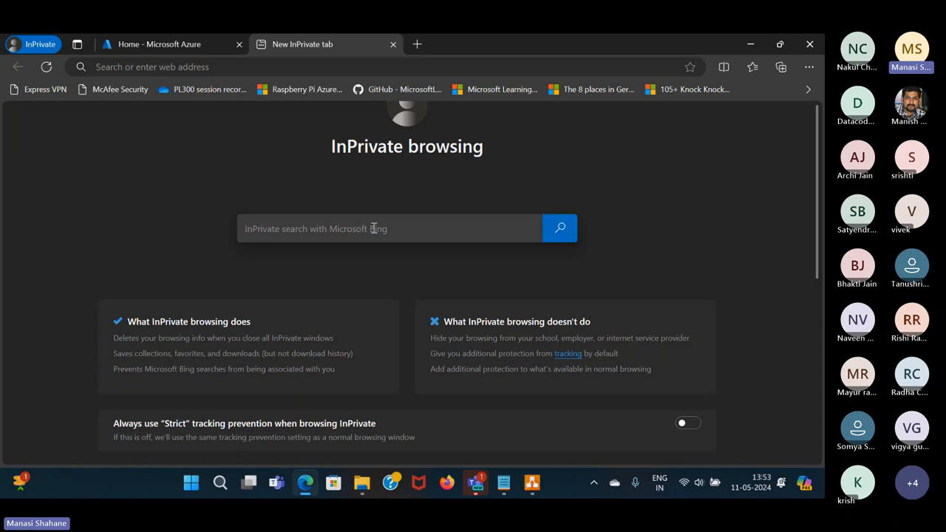
- Enter the ai-900 learn modules query in the InPrivate Bing search box
left_click(390, 228)
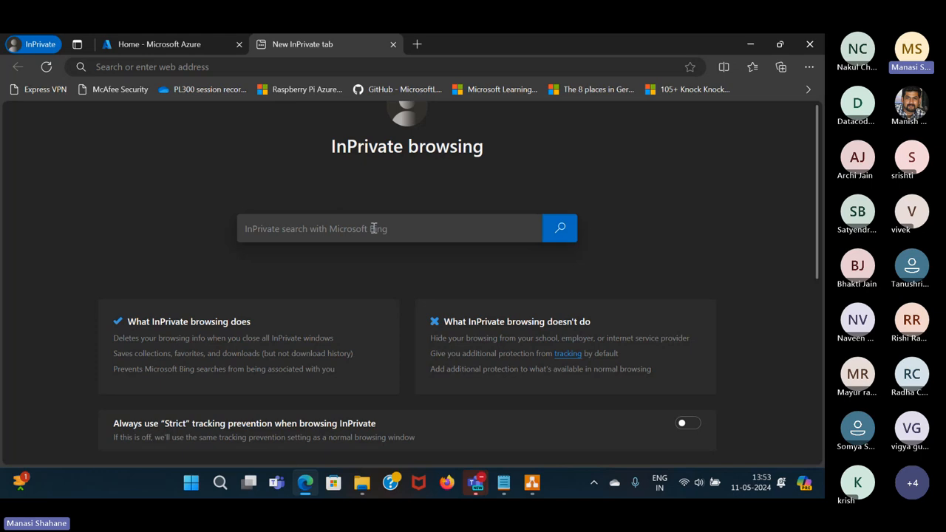
left_click(391, 227)
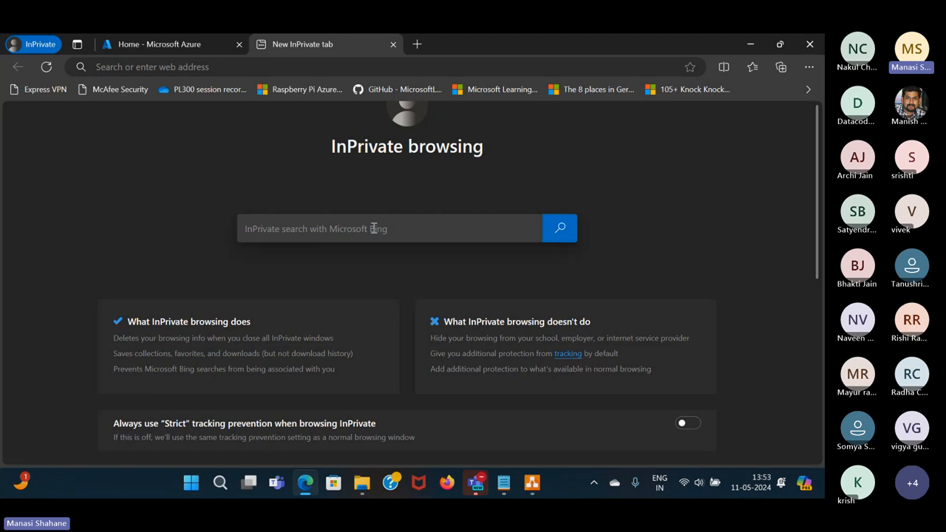
type("ai-900")
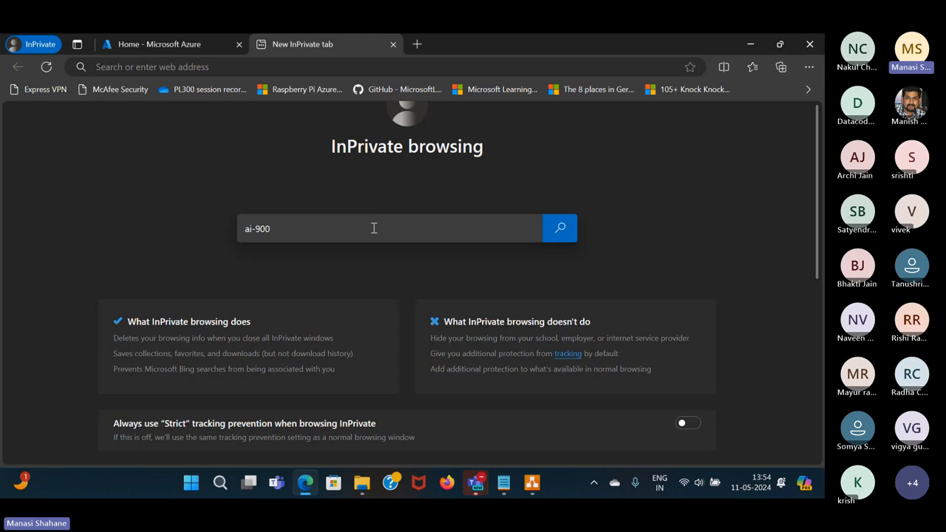
type("learn mo")
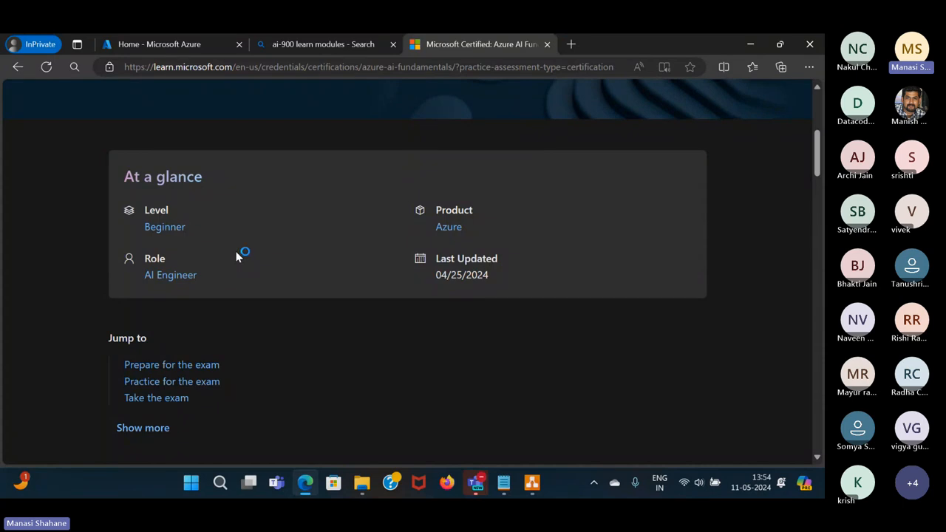
mouse_move(238, 257)
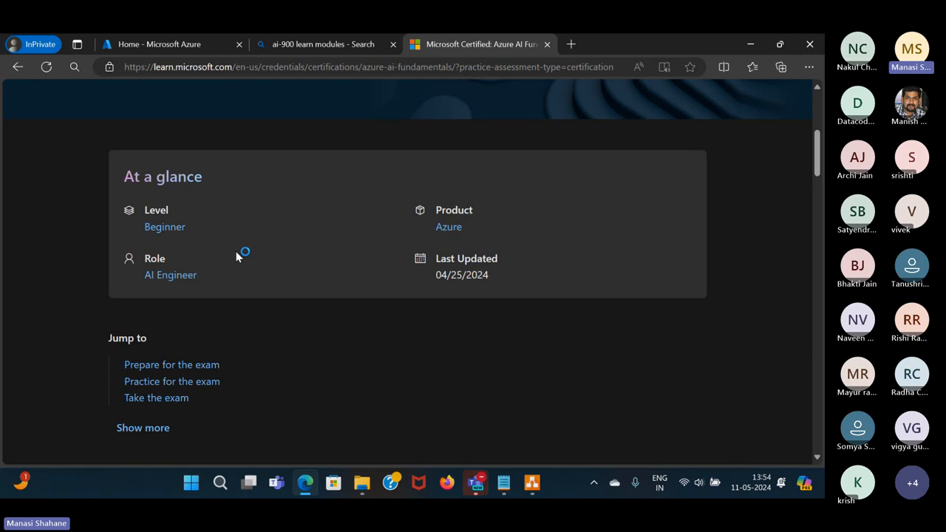
- Scroll the Azure AI Fundamentals certification page down to its Prepare for the exam course
scroll("down", 3)
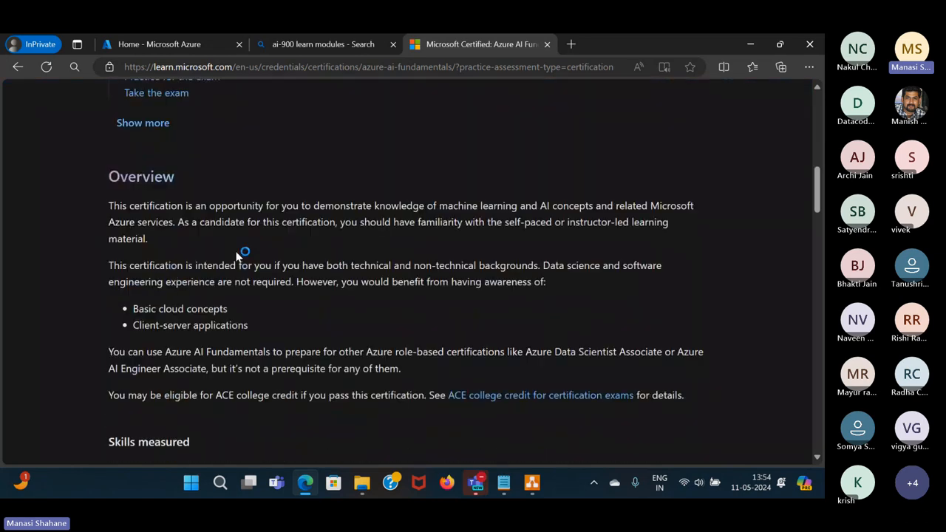
scroll("down", 3)
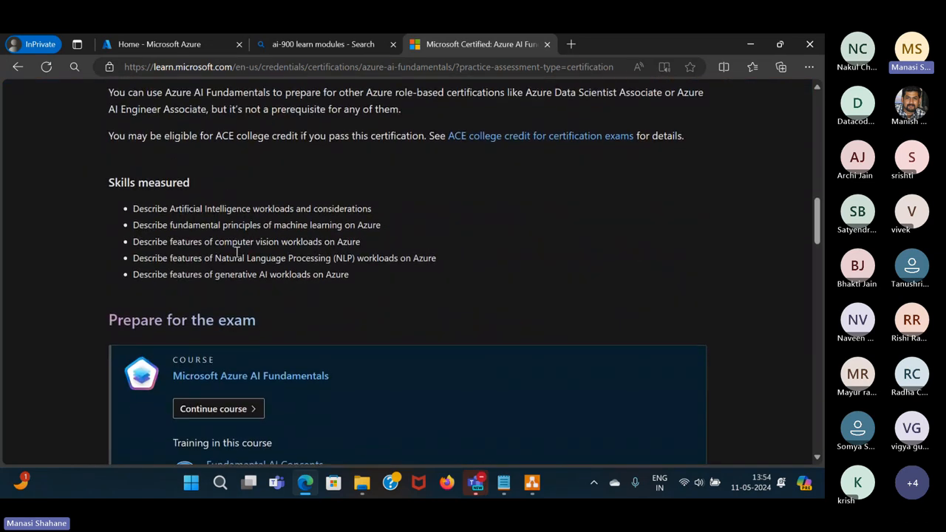
scroll("down", 3)
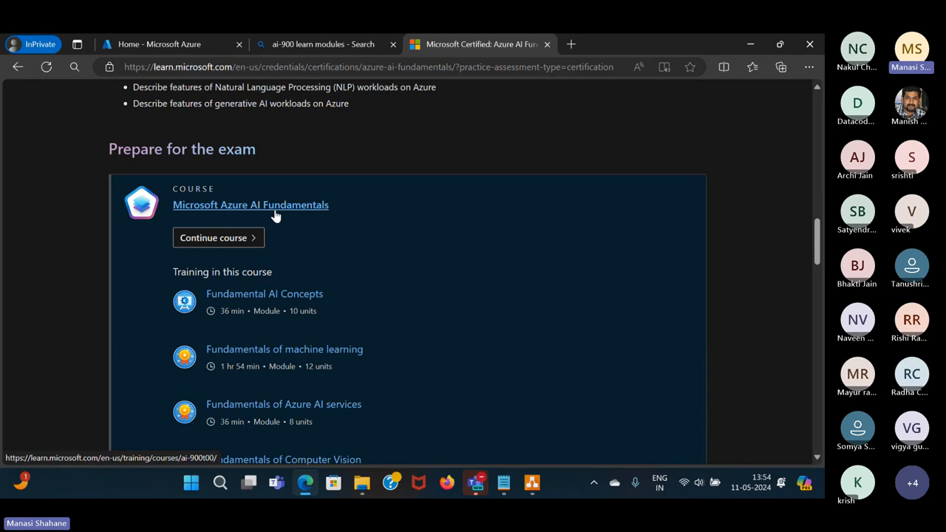
- Go into the Microsoft Azure AI Fundamentals course and reveal its full list of modules
left_click(251, 204)
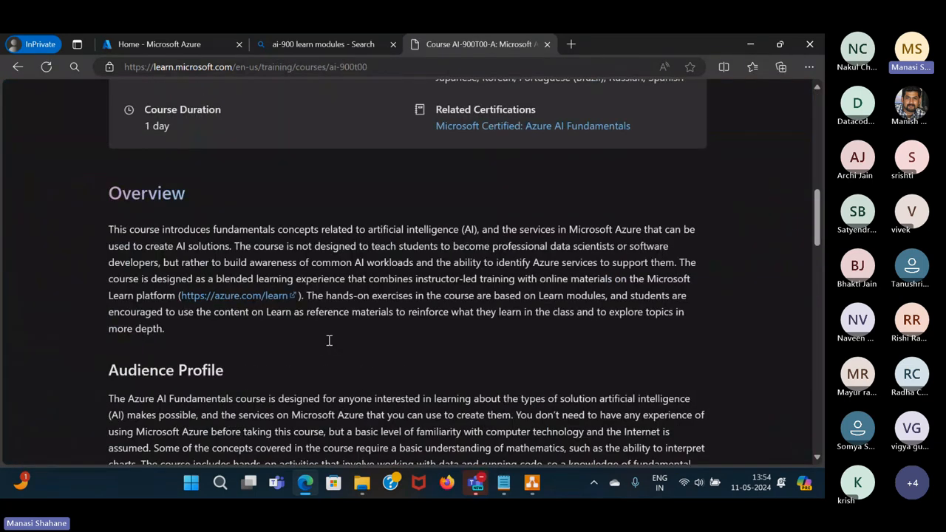
scroll("down", 3)
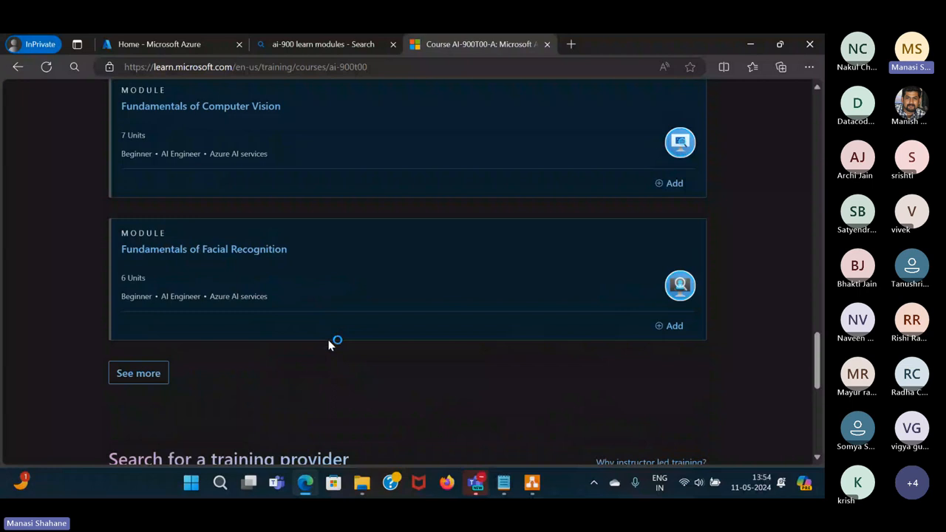
scroll("up", 3)
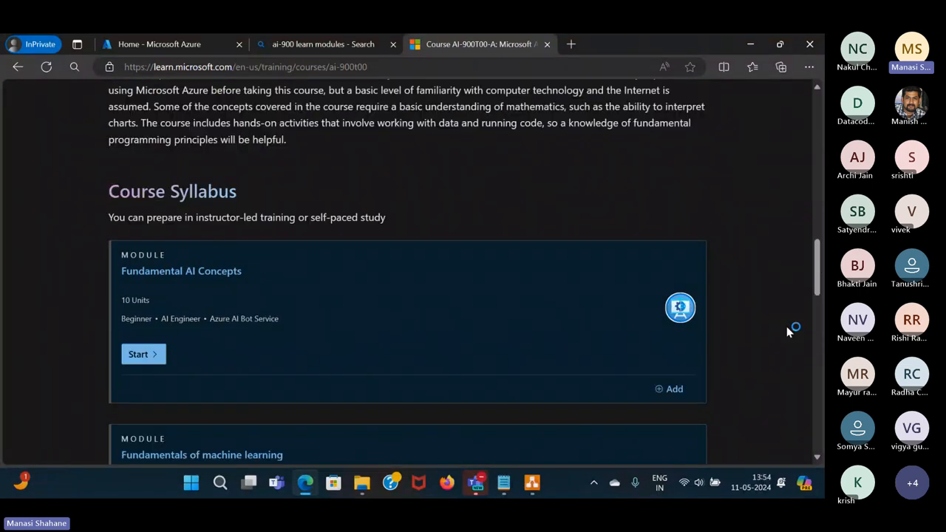
scroll("down", 3)
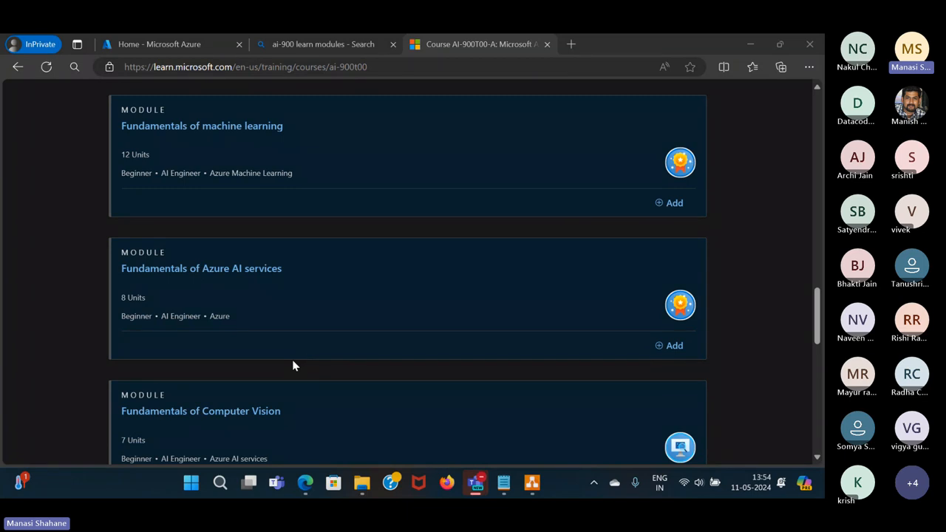
scroll("down", 3)
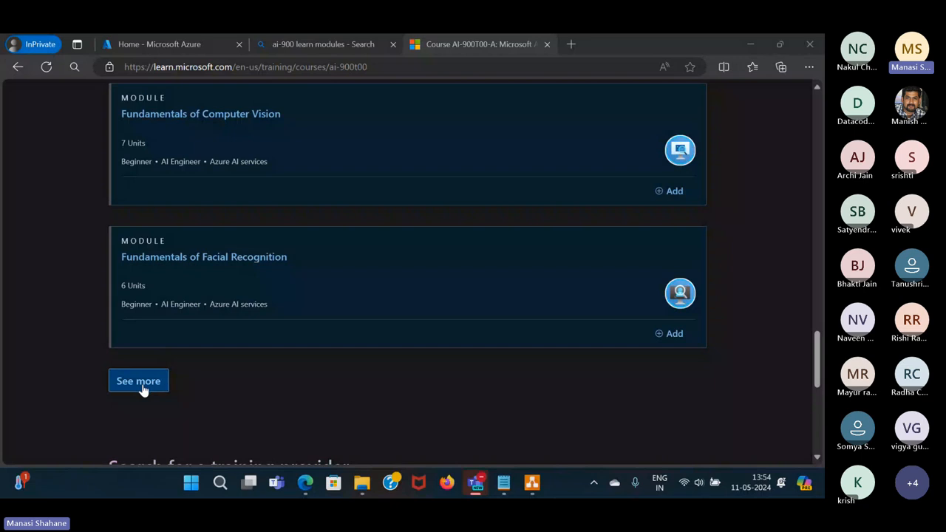
left_click(139, 381)
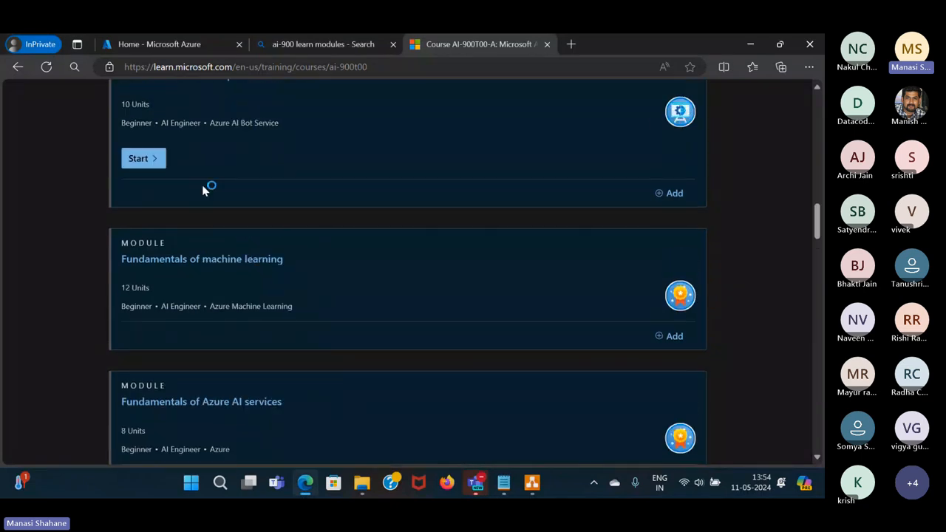
- Reach the Analyze images in Vision Studio exercise of the Fundamentals of Computer Vision module
scroll("down", 3)
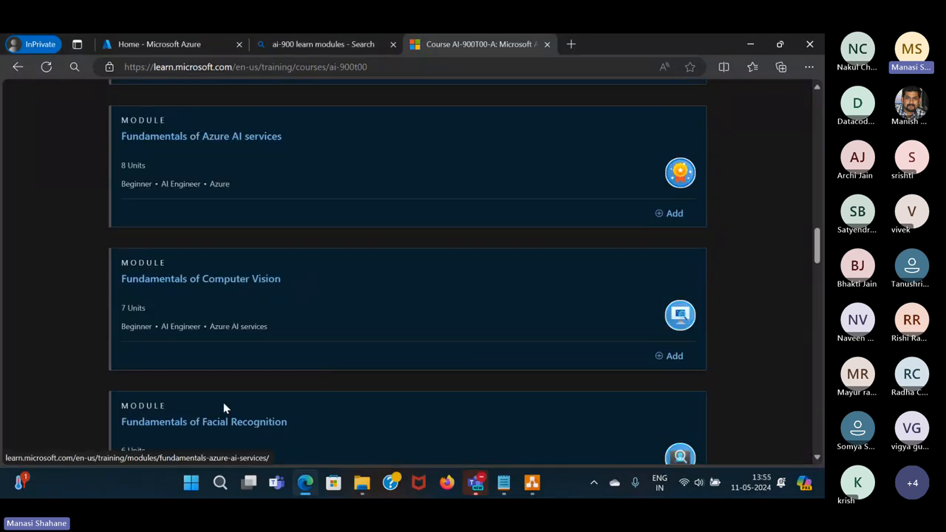
left_click(201, 278)
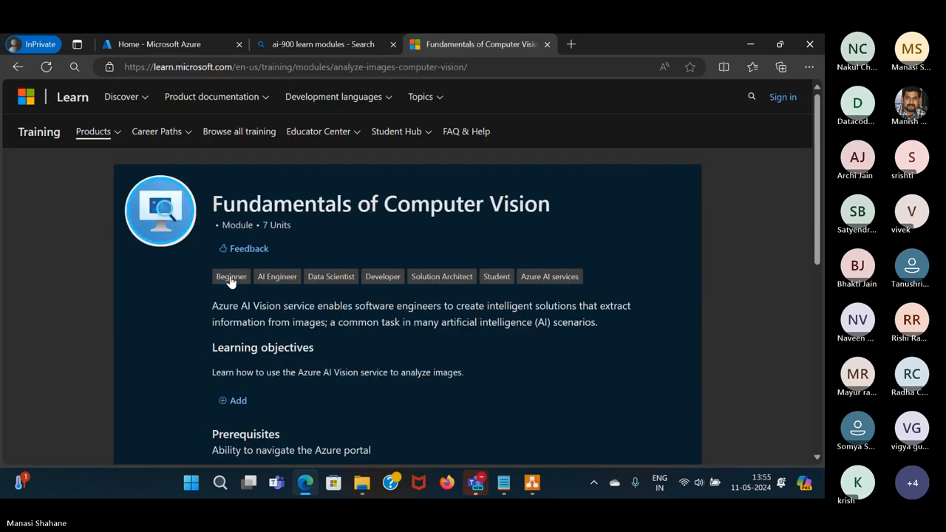
scroll("down", 3)
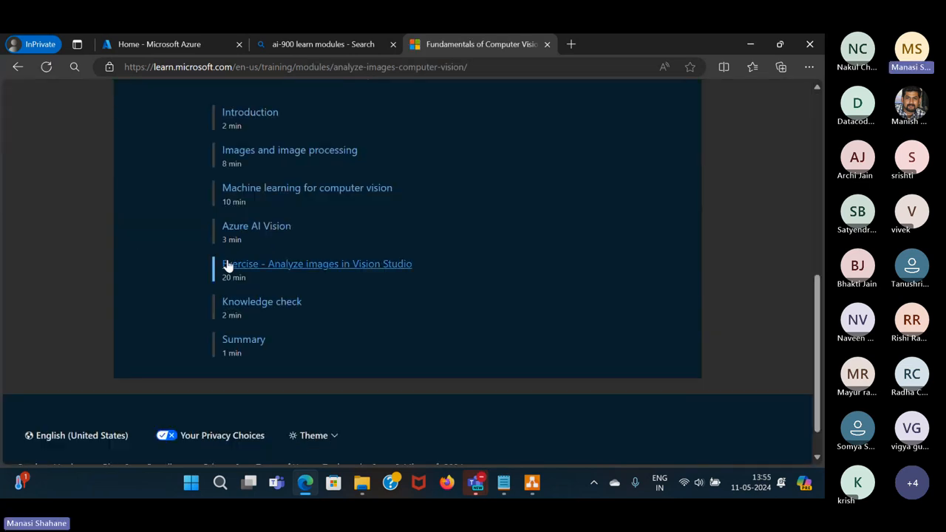
left_click(316, 263)
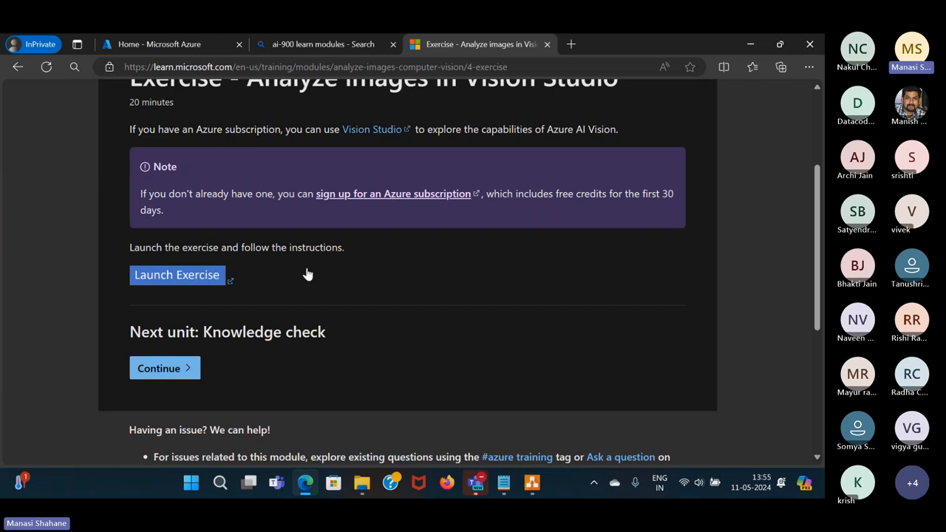
mouse_move(231, 288)
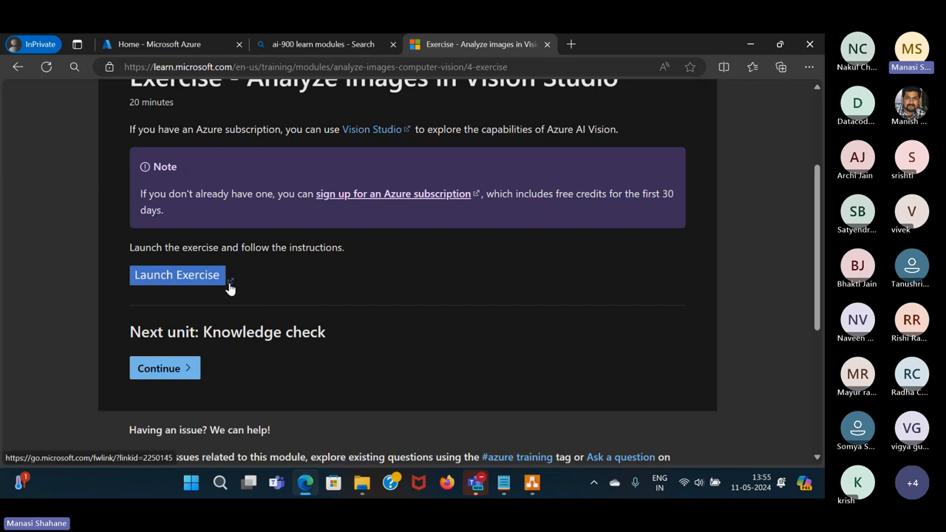
- Launch and review the Vision Studio image-analysis lab instructions, then close them to return to the module units
left_click(177, 275)
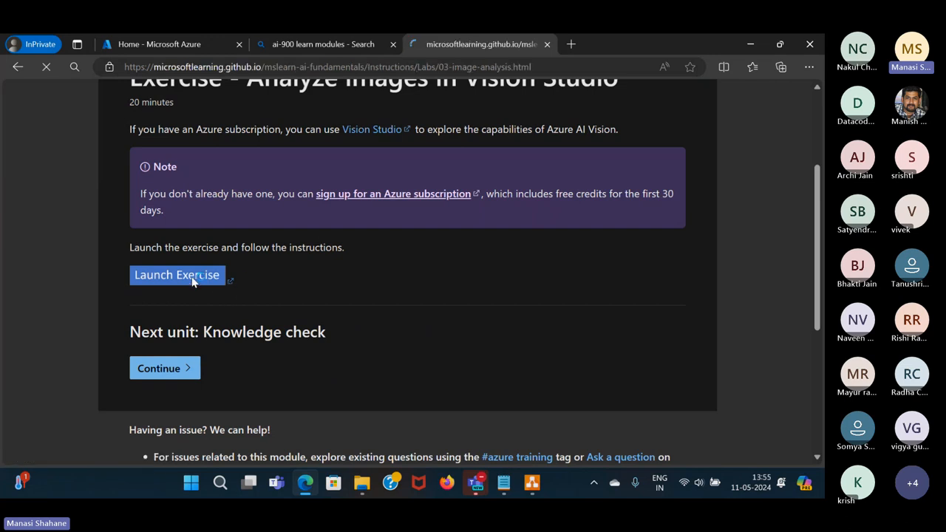
left_click(177, 275)
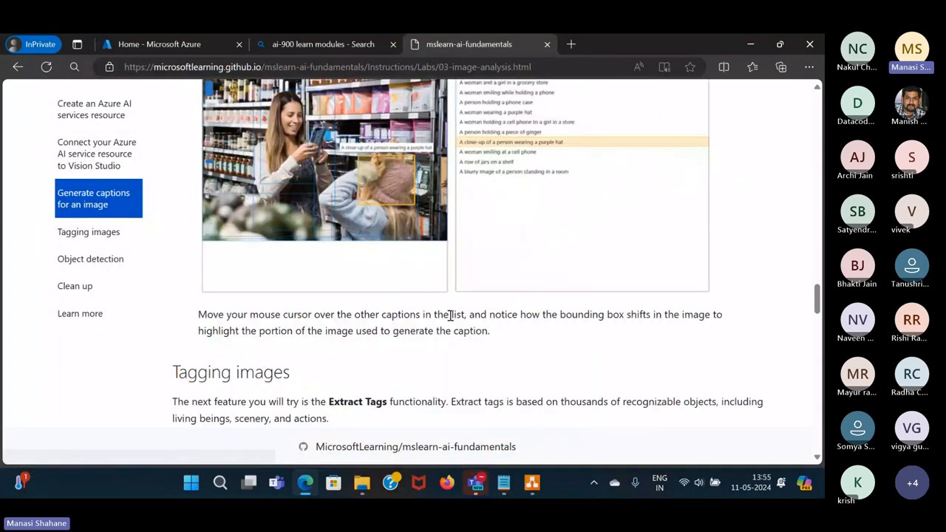
scroll("down", 3)
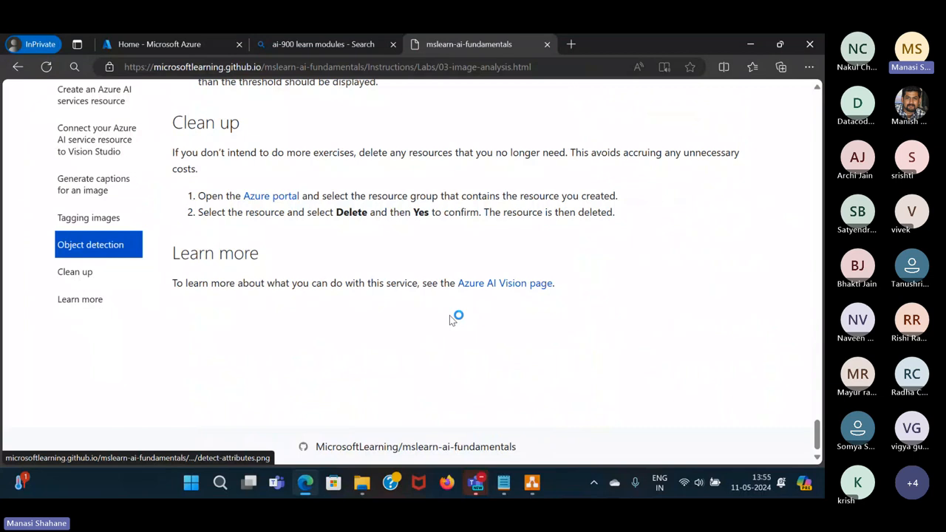
left_click(93, 183)
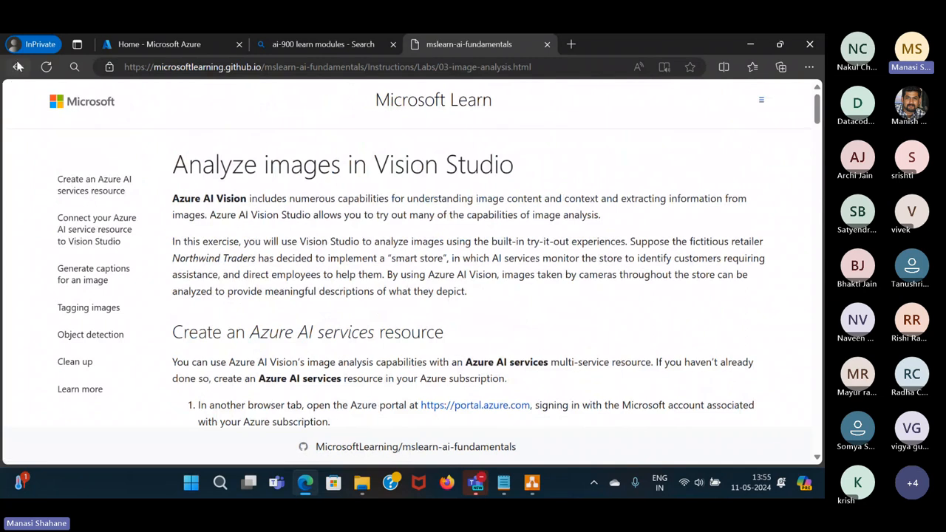
left_click(18, 67)
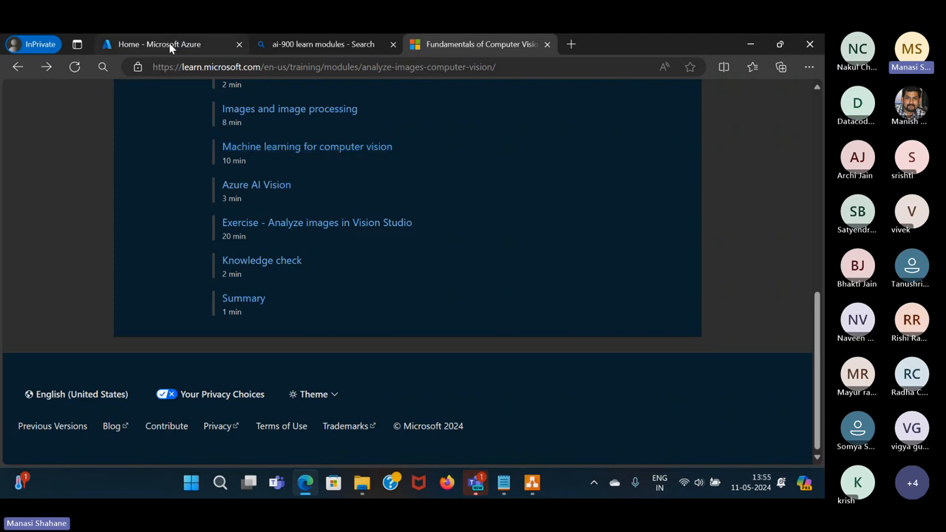
- Maximize Edge and scroll the certification page to its Schedule exam section priced $99 USD
left_click(160, 45)
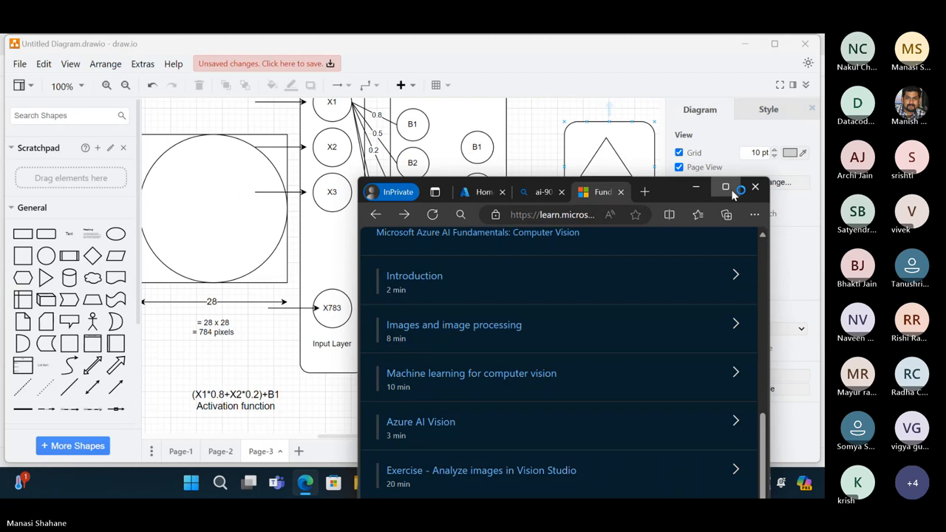
left_click(725, 186)
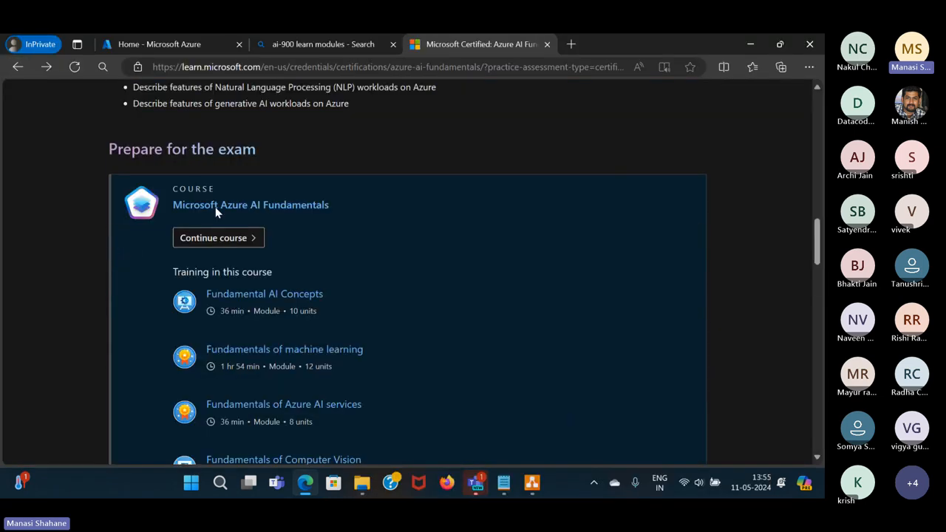
scroll("down", 3)
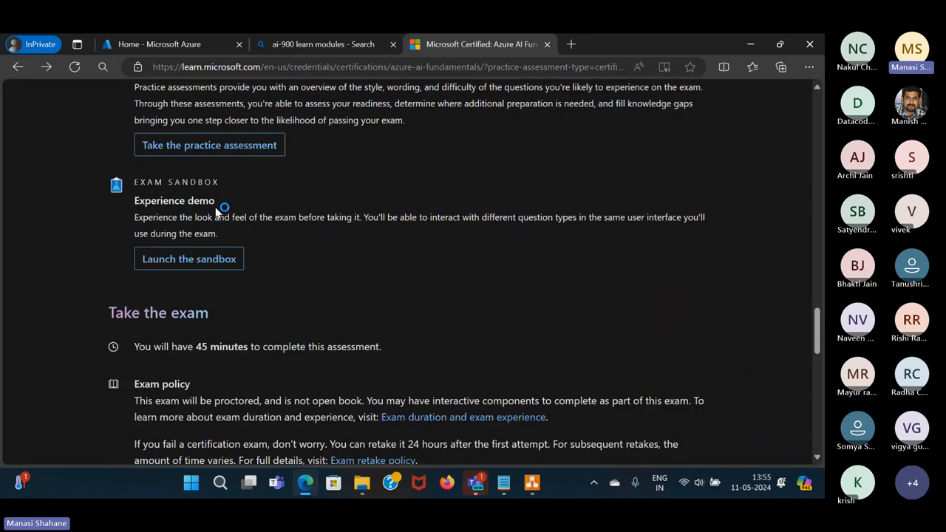
scroll("down", 3)
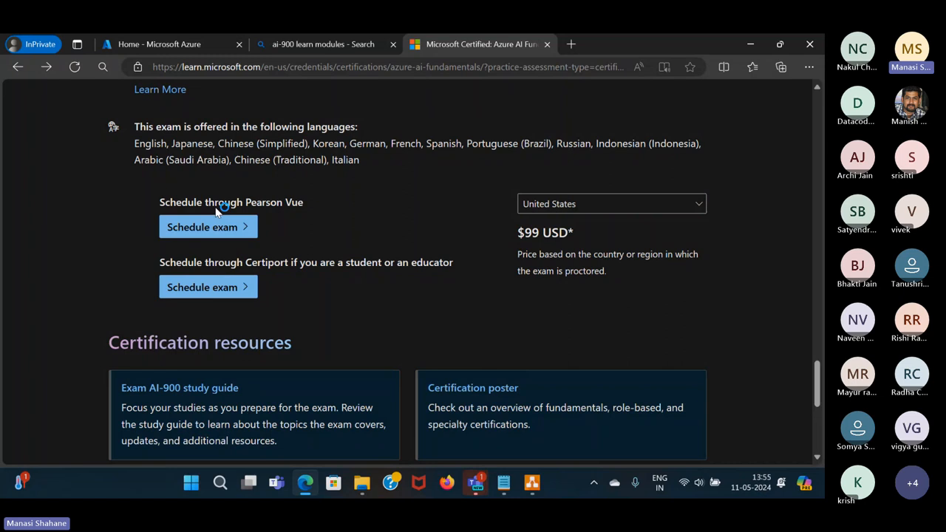
mouse_move(224, 210)
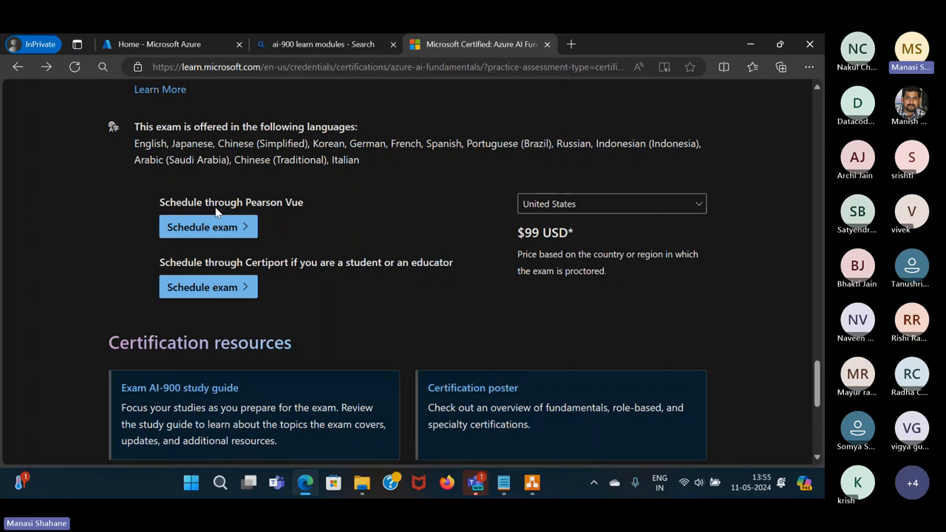
mouse_move(224, 207)
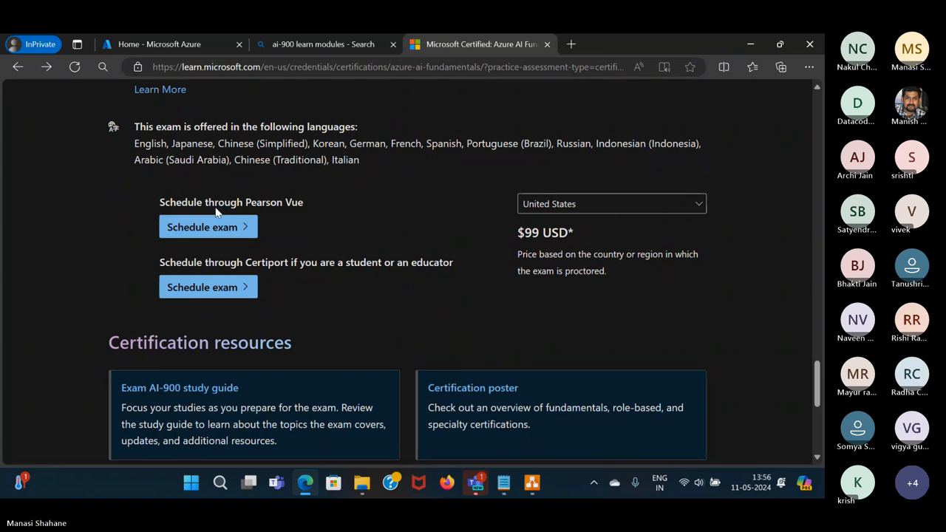
mouse_move(911, 48)
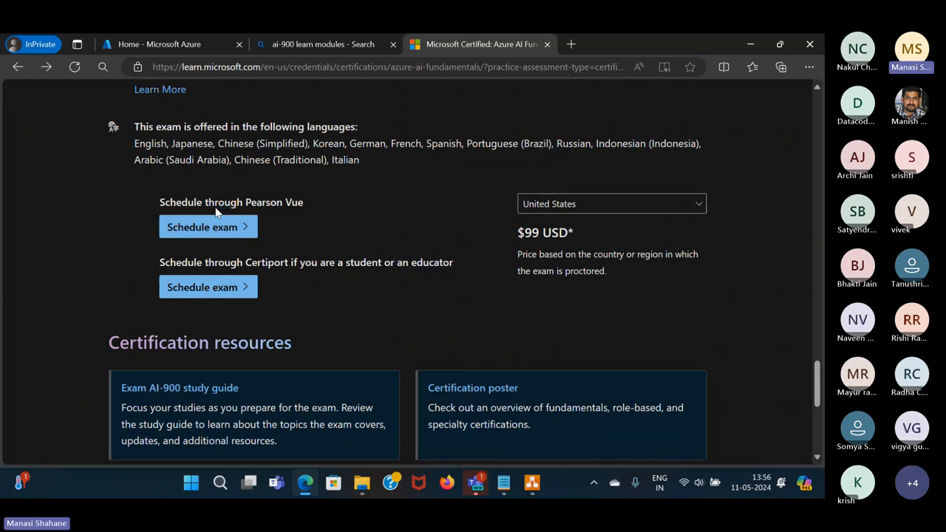
mouse_move(223, 210)
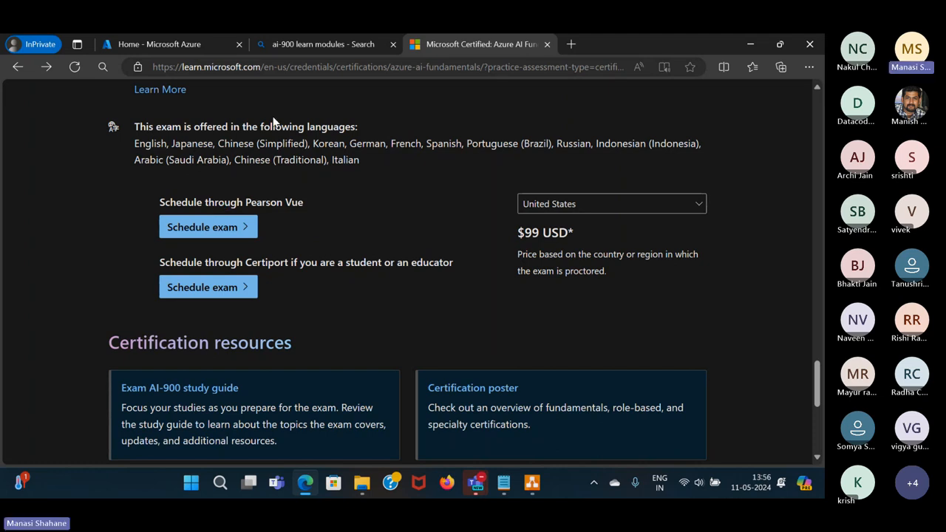
scroll("down", 3)
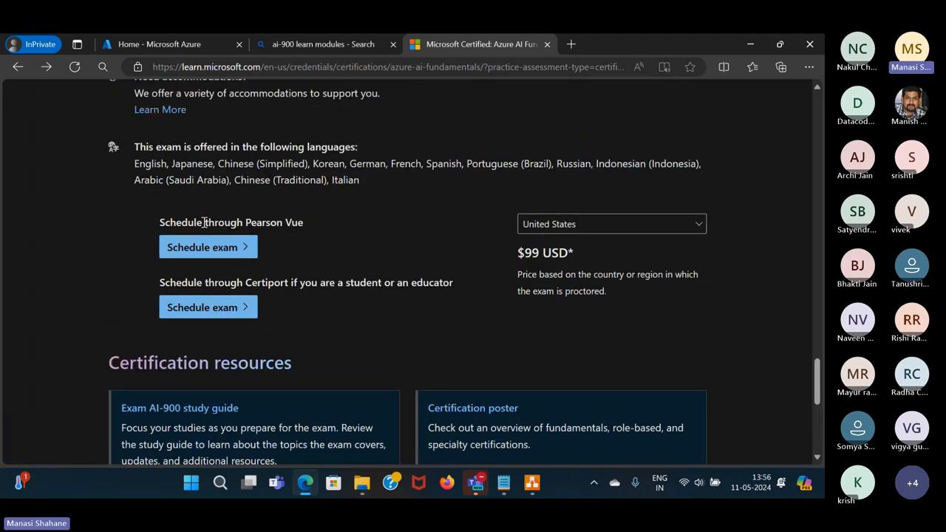
- Set the exam pricing country to India so the price reads ₹3696 INR
left_click(611, 225)
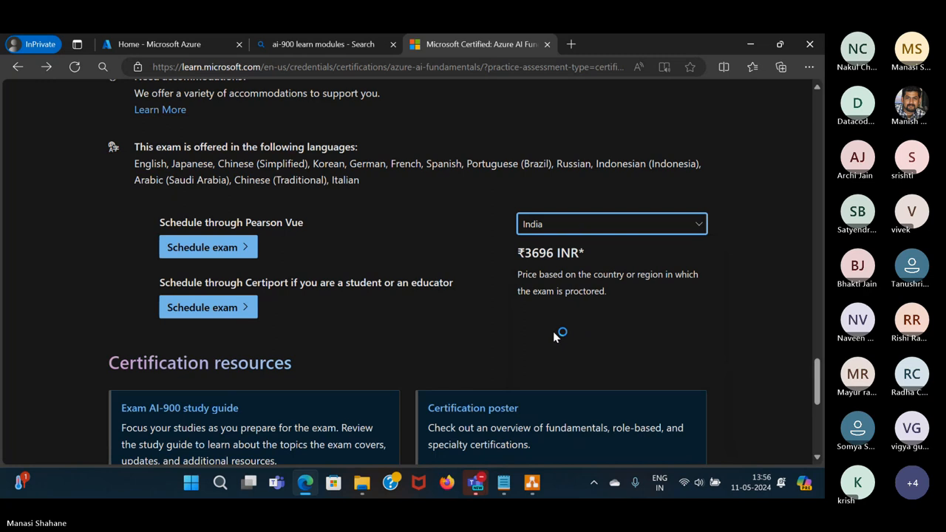
mouse_move(473, 275)
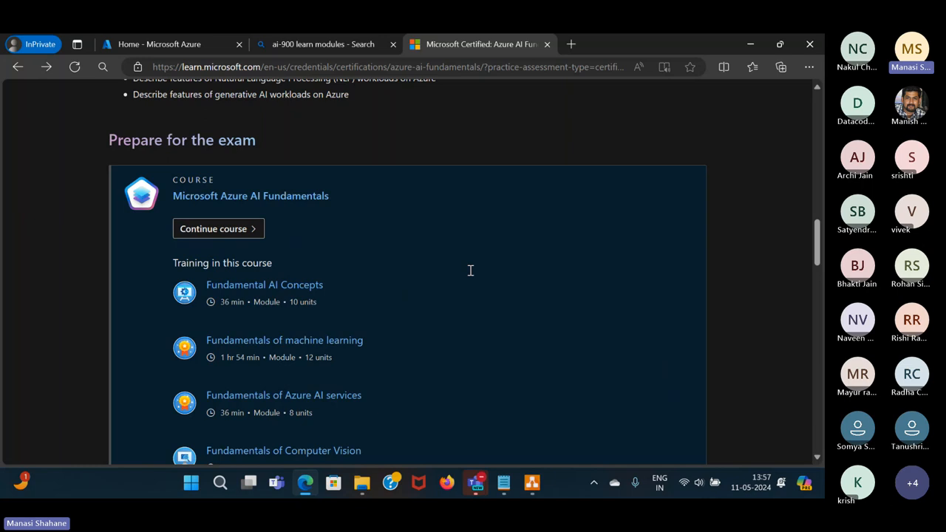
scroll("up", 3)
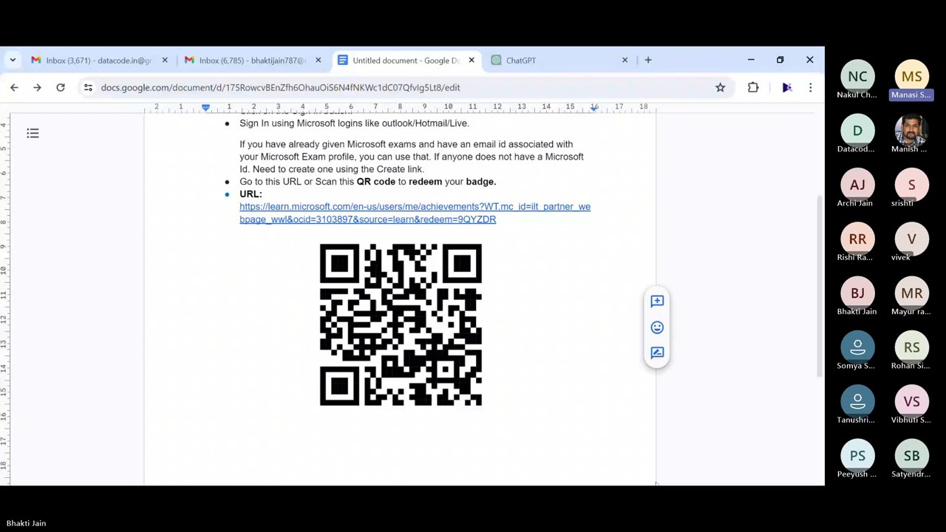
- View the badge redemption URL and QR code in the Google Docs guide
left_click(488, 408)
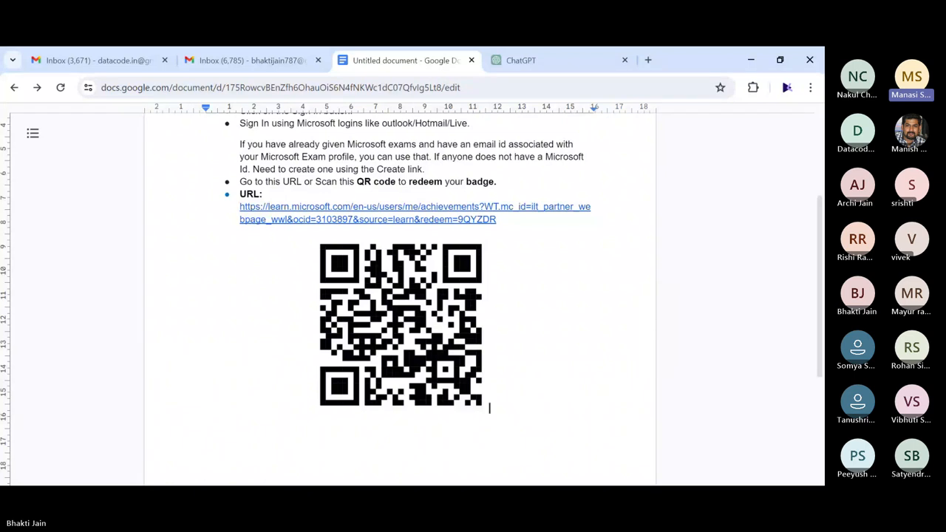